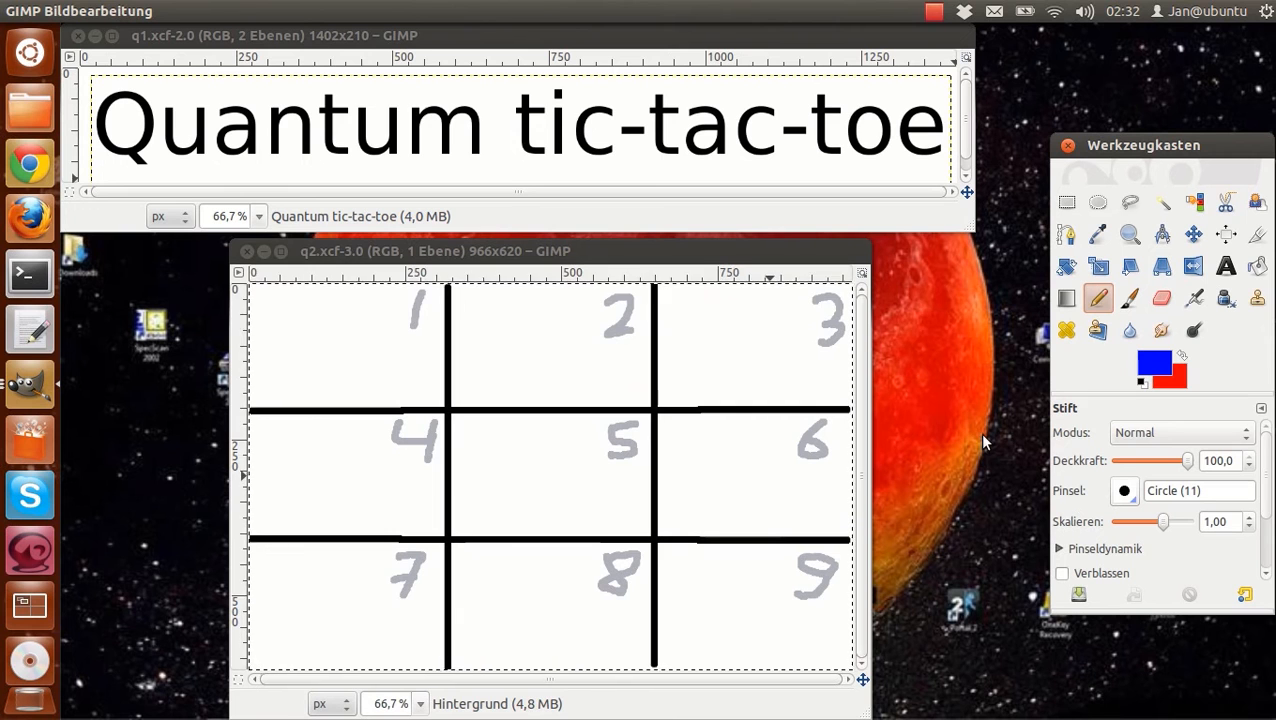
pyautogui.moveTo(267, 303)
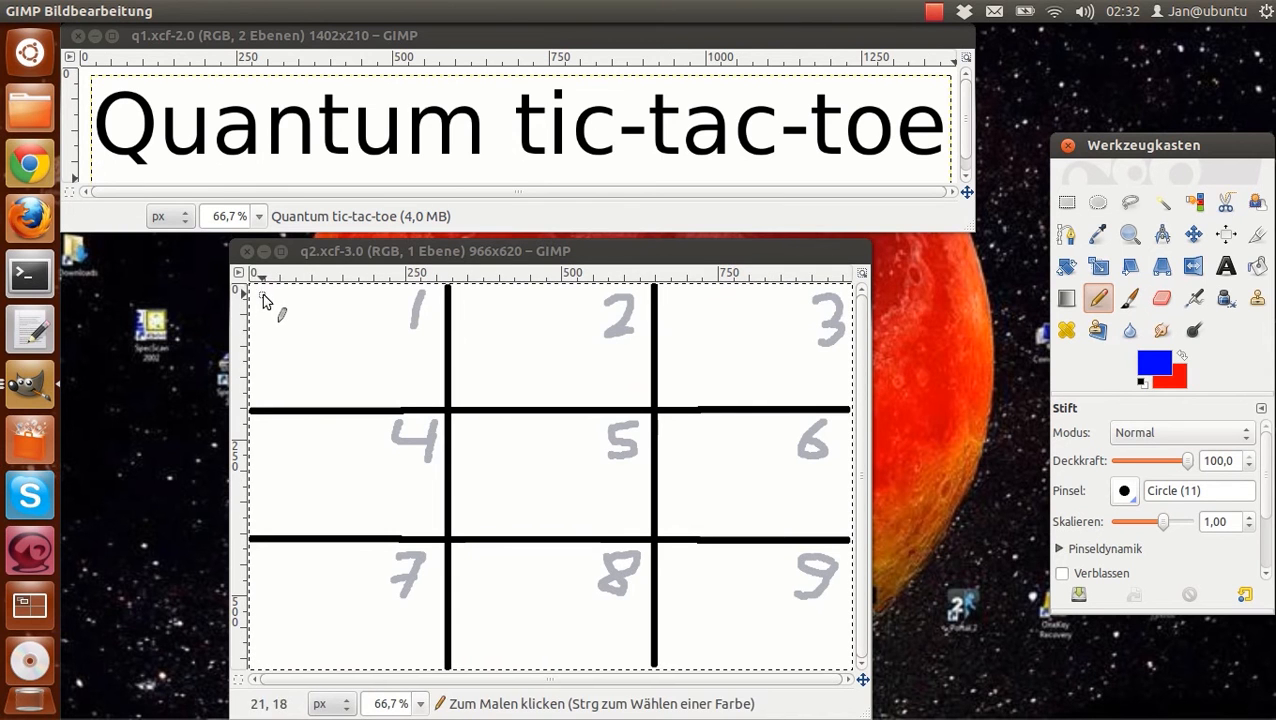
# Step: Pencil a small blue X mark in square 1 of the q2 grid
pyautogui.moveTo(295, 295); pyautogui.dragTo(258, 330)
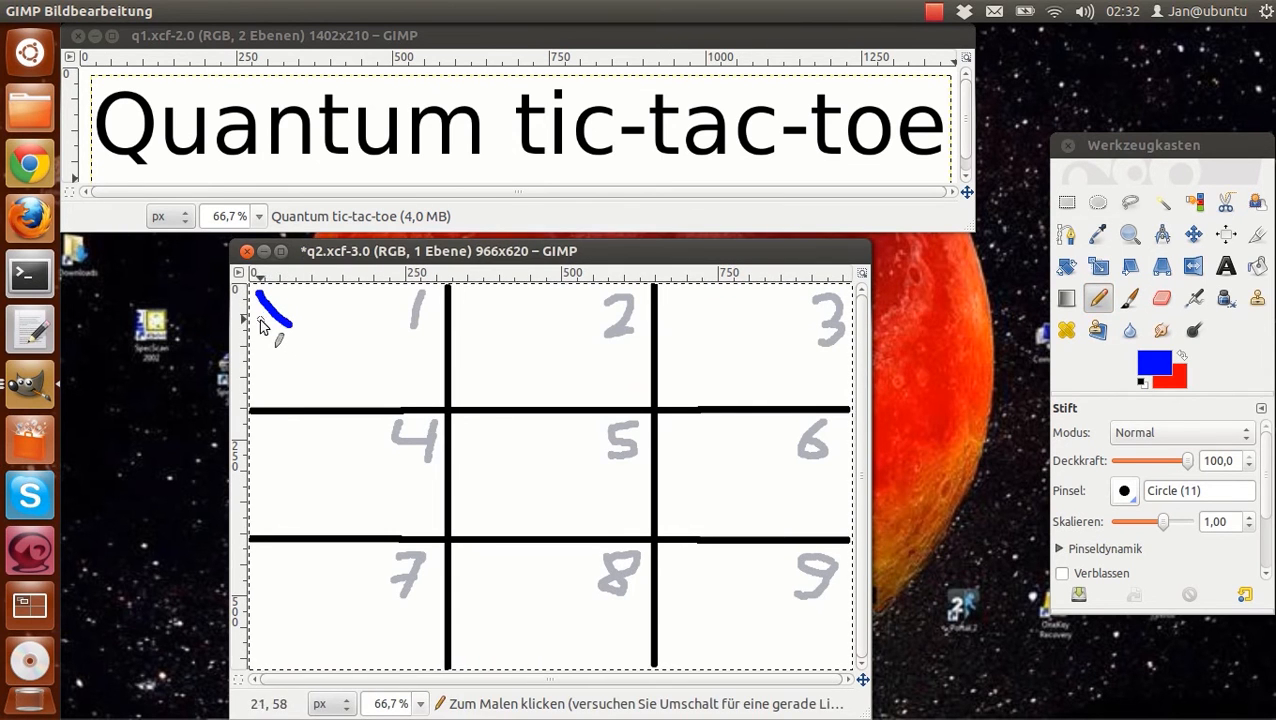
pyautogui.moveTo(287, 297); pyautogui.dragTo(263, 335)
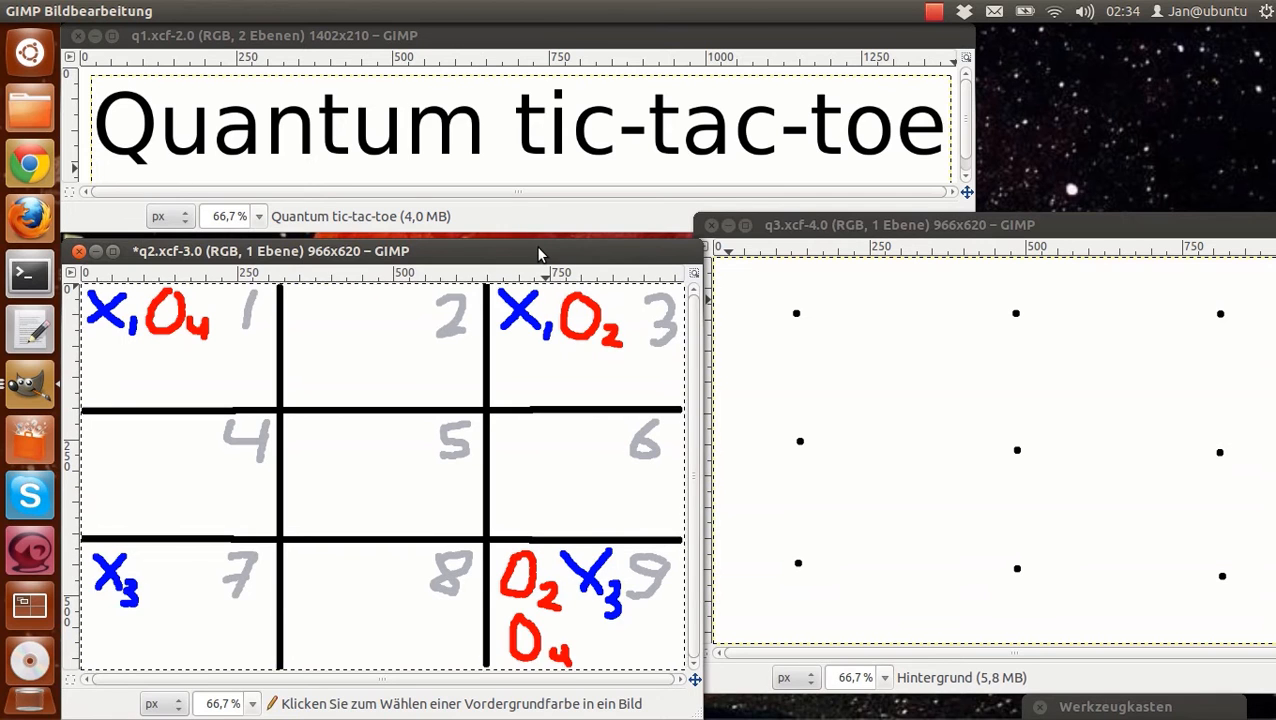
# Step: Draw graph edges: blue top-left to top-right, red top-right to bottom-right, plus bottom edge
pyautogui.moveTo(797, 313); pyautogui.dragTo(1221, 313)
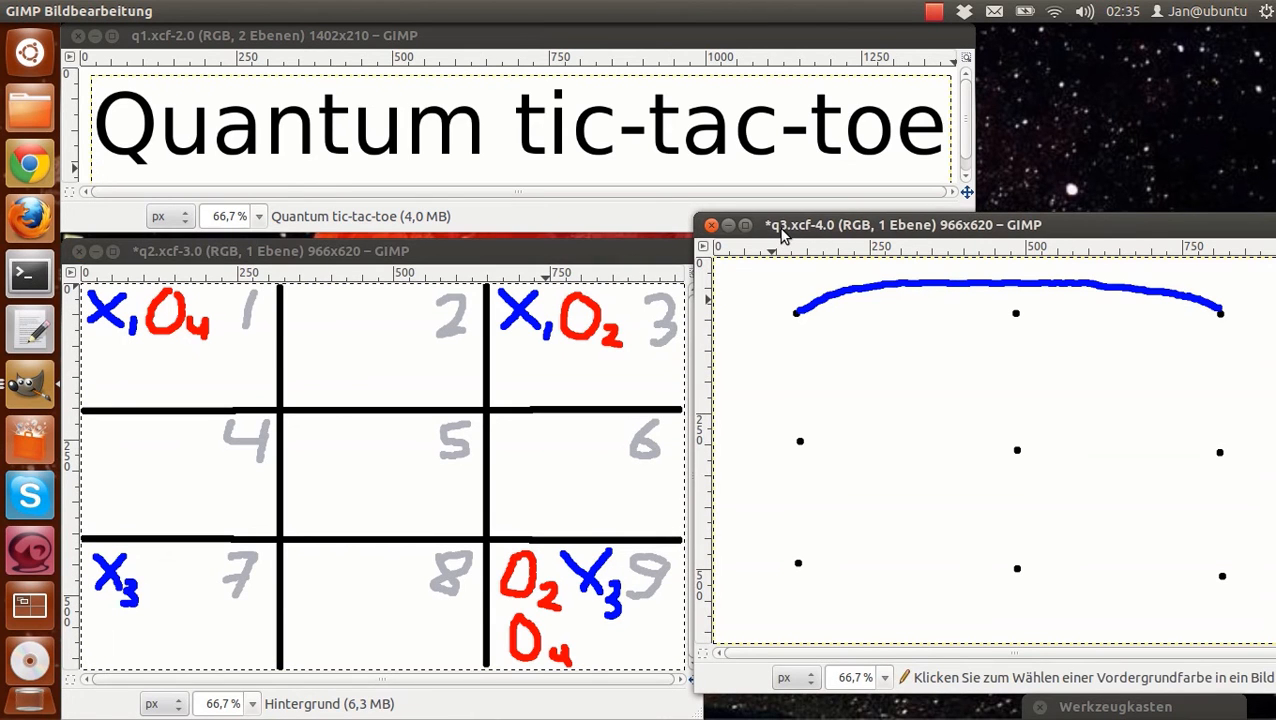
pyautogui.moveTo(1220, 315); pyautogui.dragTo(1218, 575)
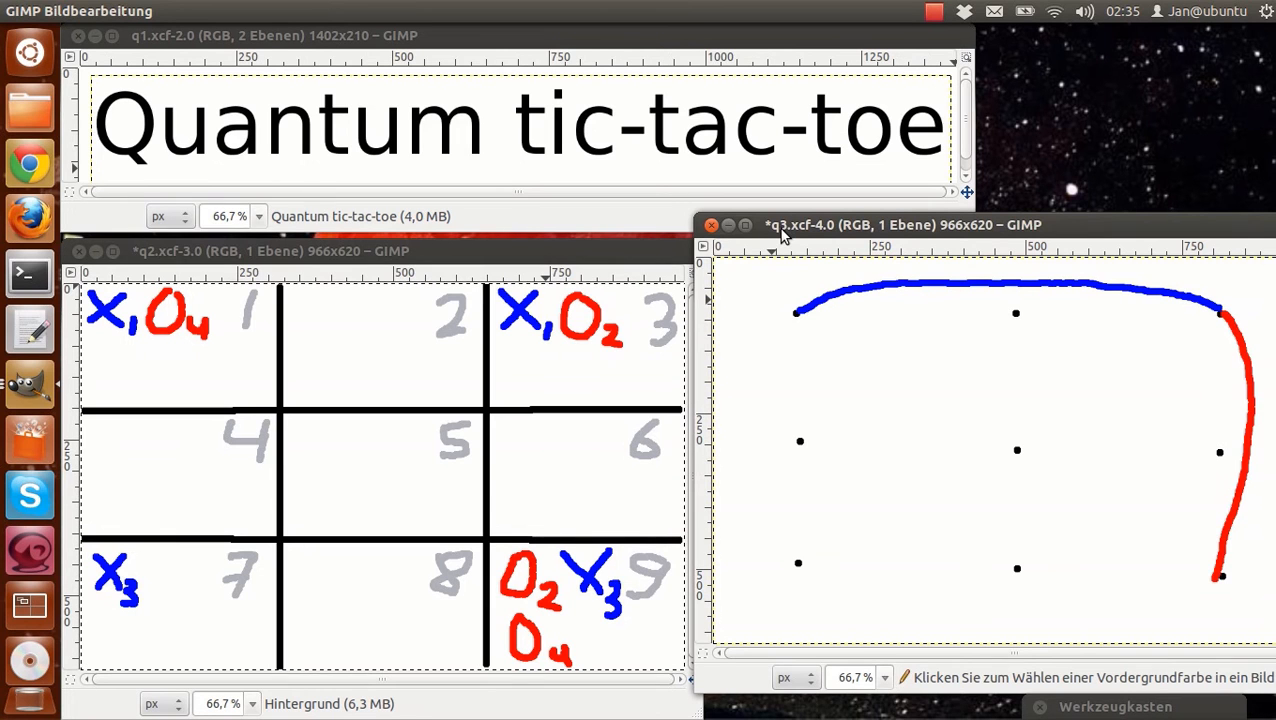
pyautogui.moveTo(797, 570); pyautogui.dragTo(1220, 575)
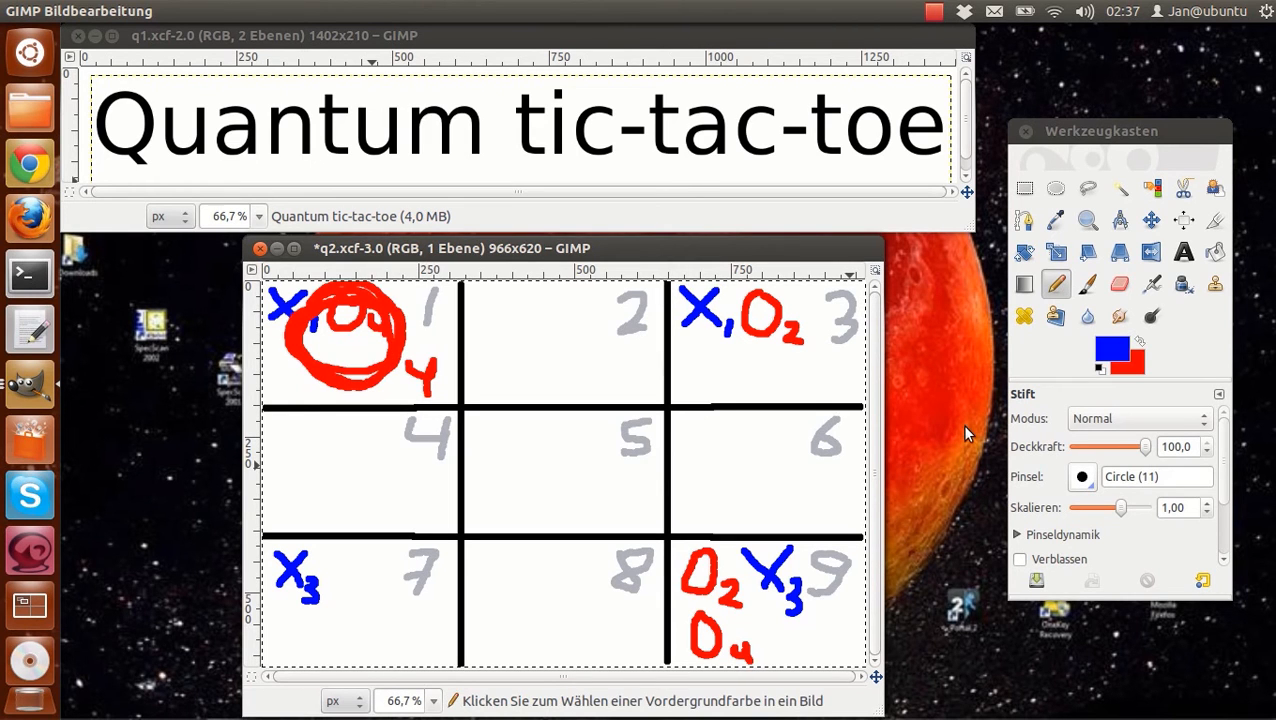
# Step: Circle the O4 mark in square 1 in red and bring the grid image forward
pyautogui.moveTo(705, 295); pyautogui.dragTo(810, 405)
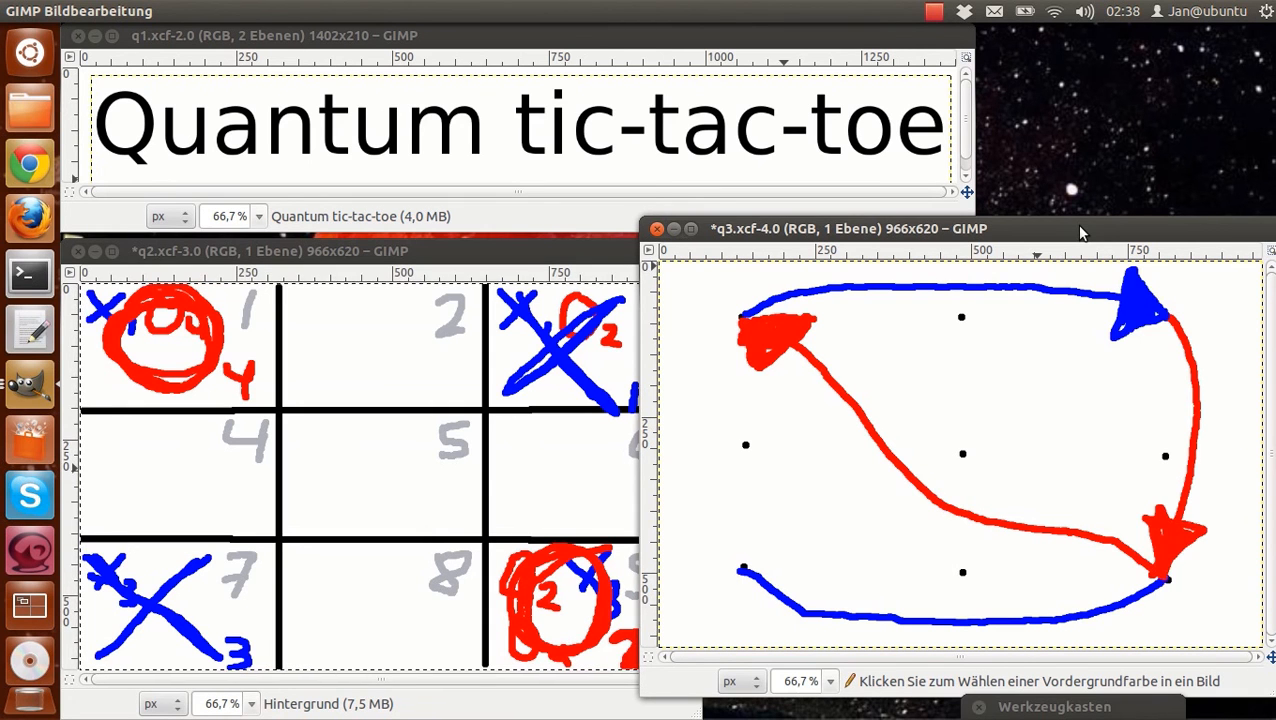
pyautogui.click(656, 228)
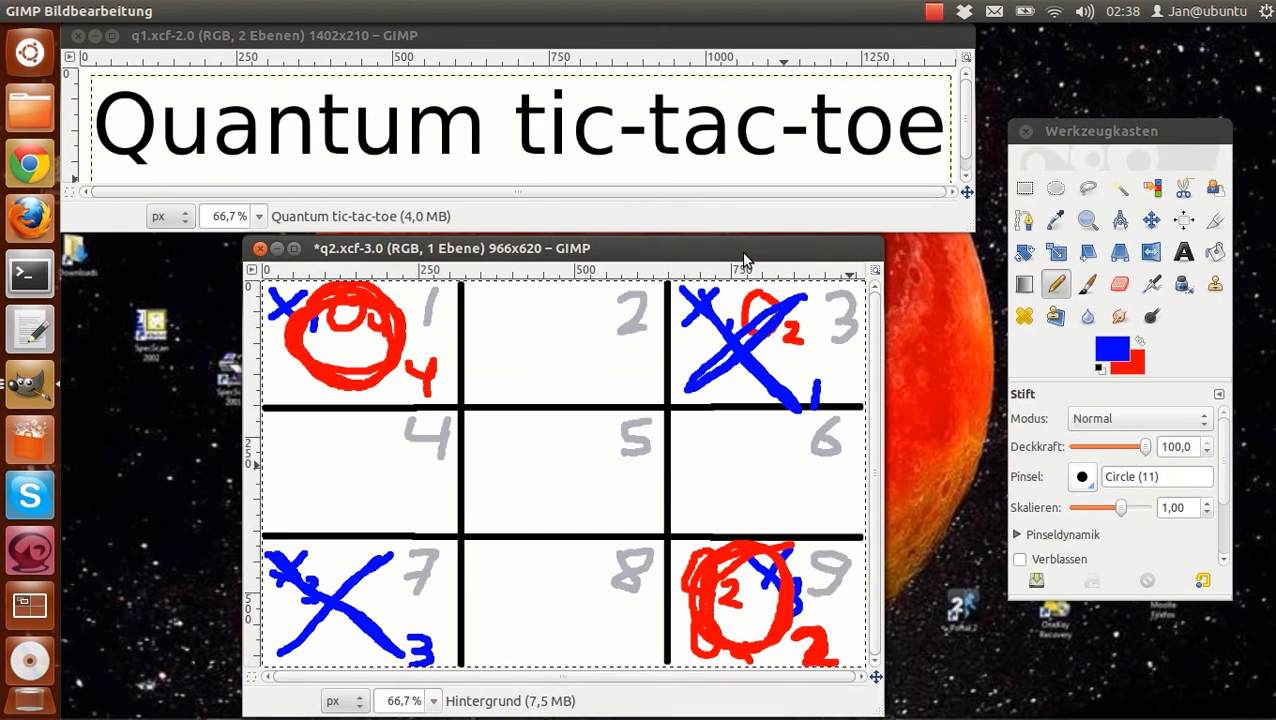